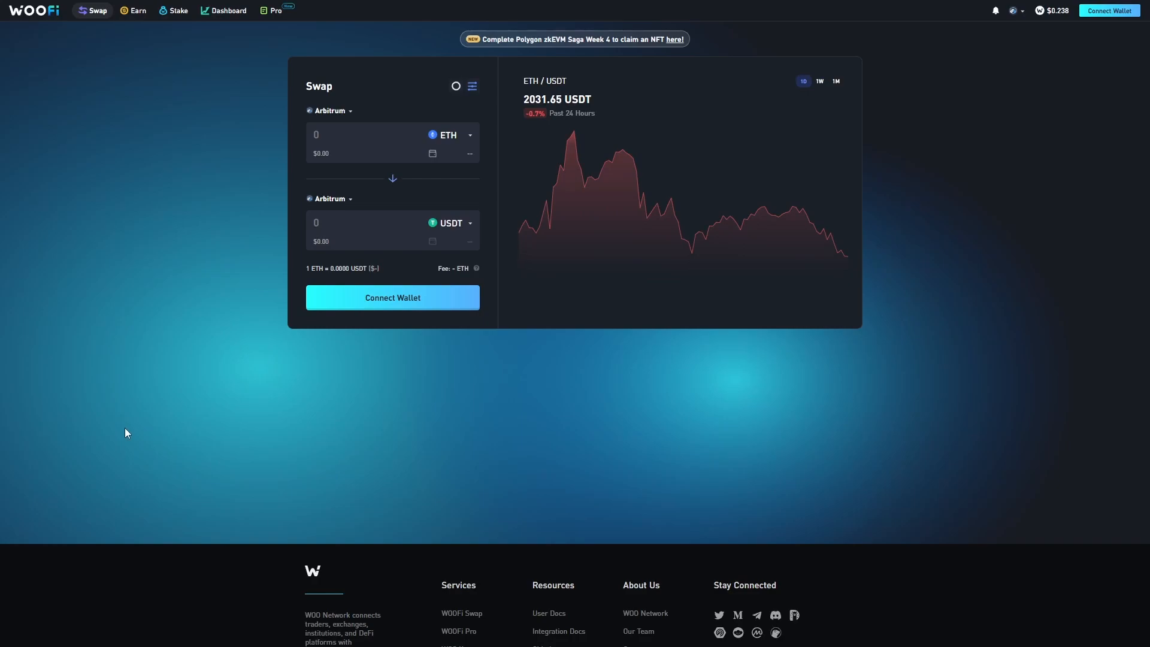
pyautogui.moveTo(1122, 54)
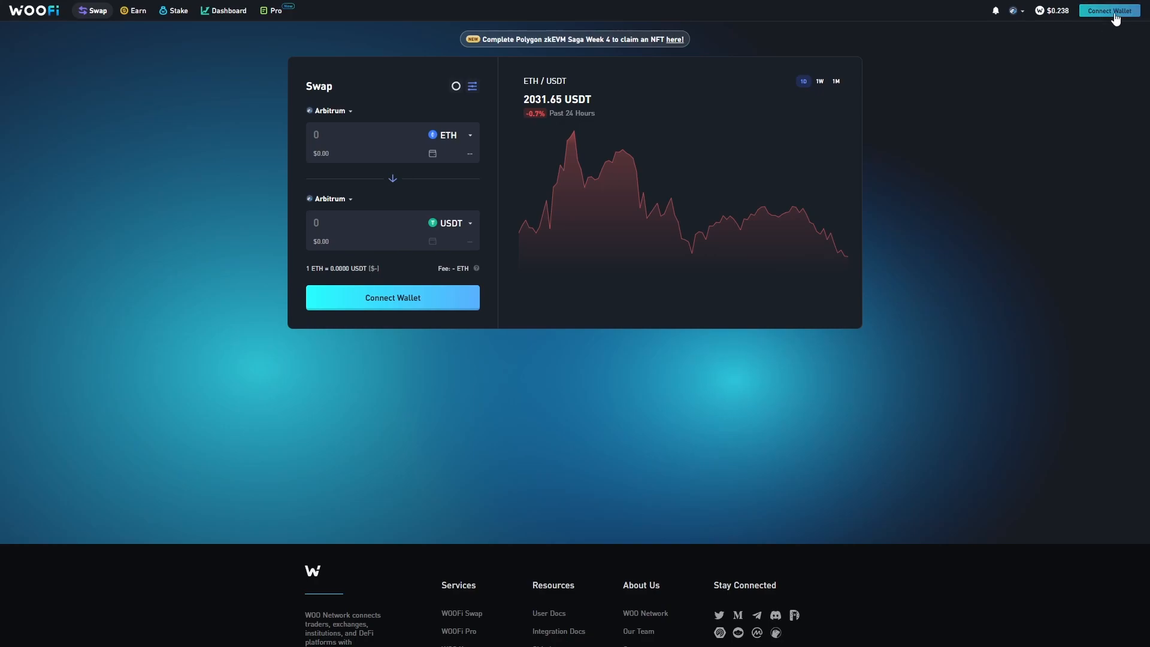
# Step: Connect MetaMask via Connect Wallet and dismiss the Connection Successful dialog
pyautogui.click(1108, 11)
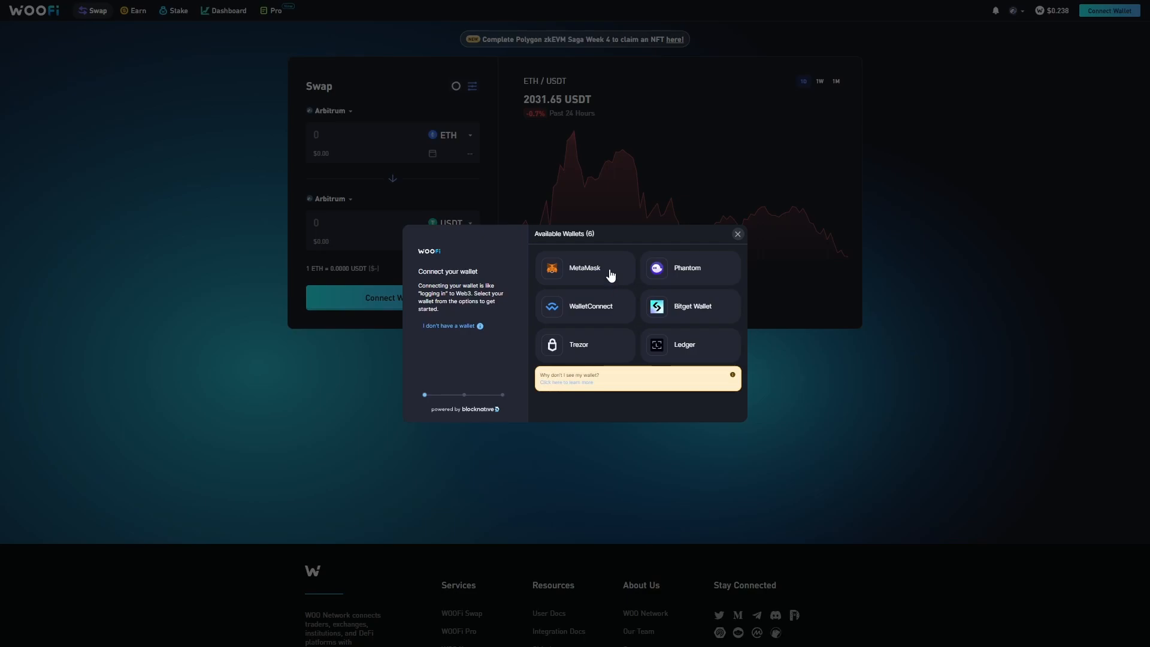
pyautogui.moveTo(595, 271)
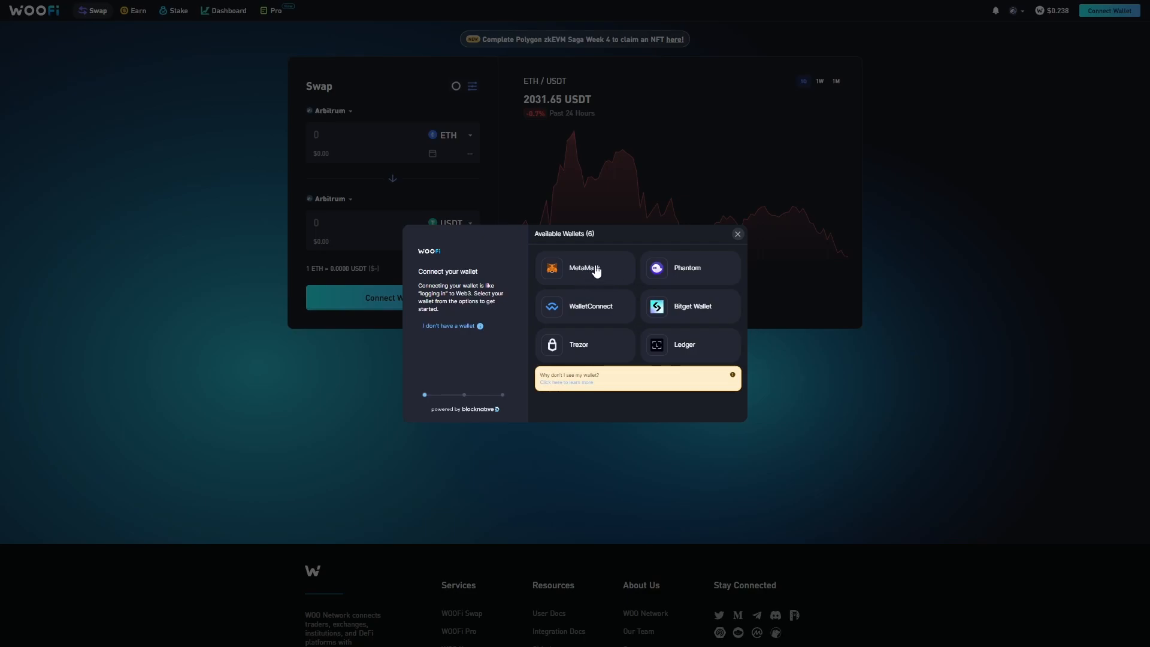
pyautogui.click(583, 267)
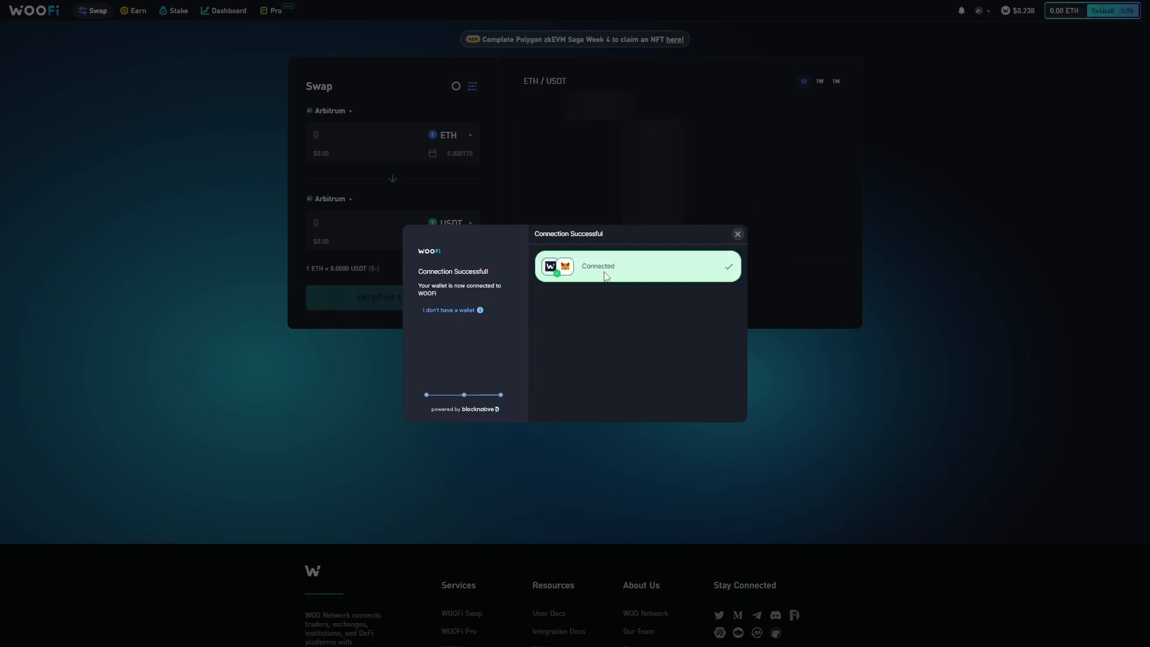
pyautogui.click(736, 234)
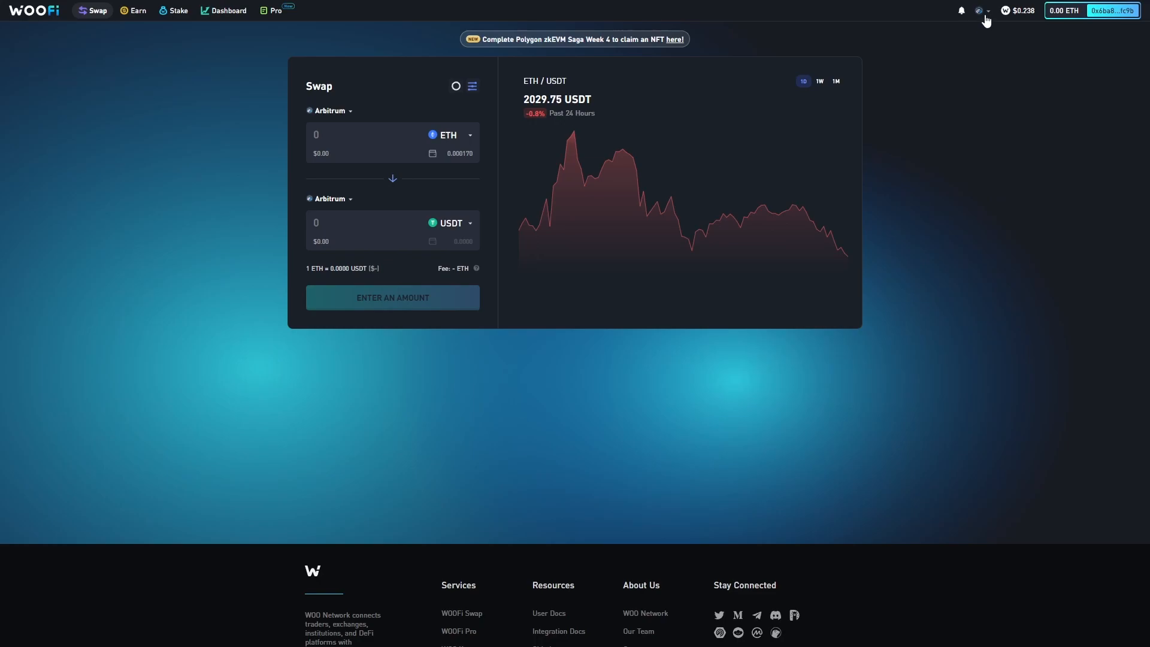
# Step: Switch the swap's network from Arbitrum to Linea from the header network list
pyautogui.click(981, 11)
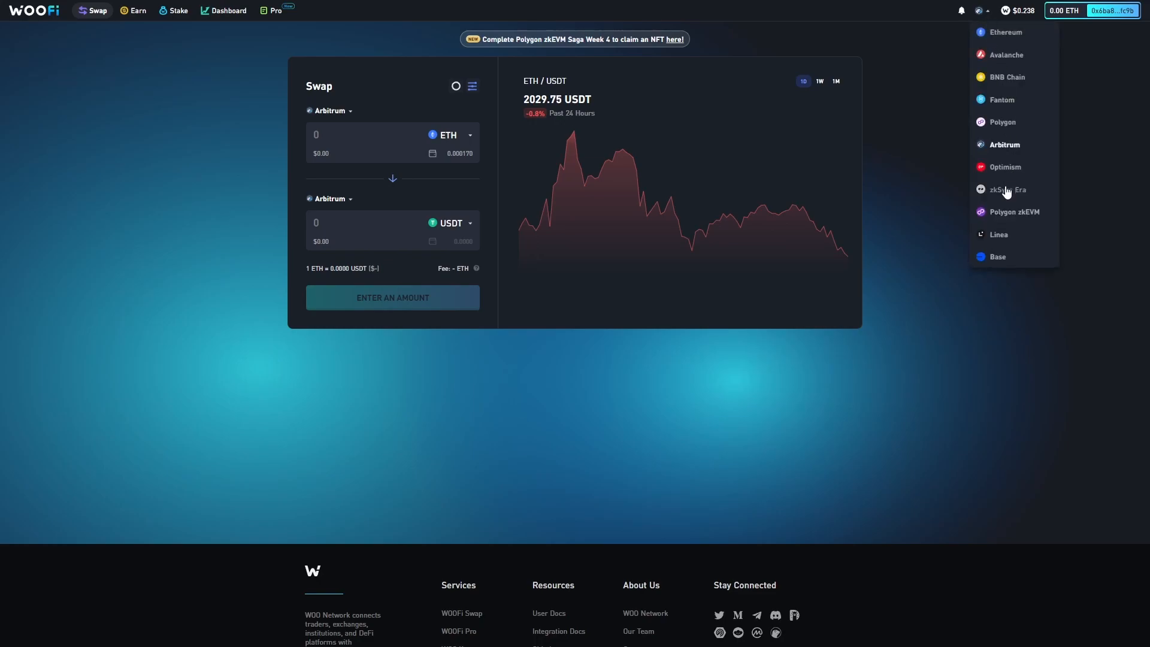
pyautogui.moveTo(1022, 240)
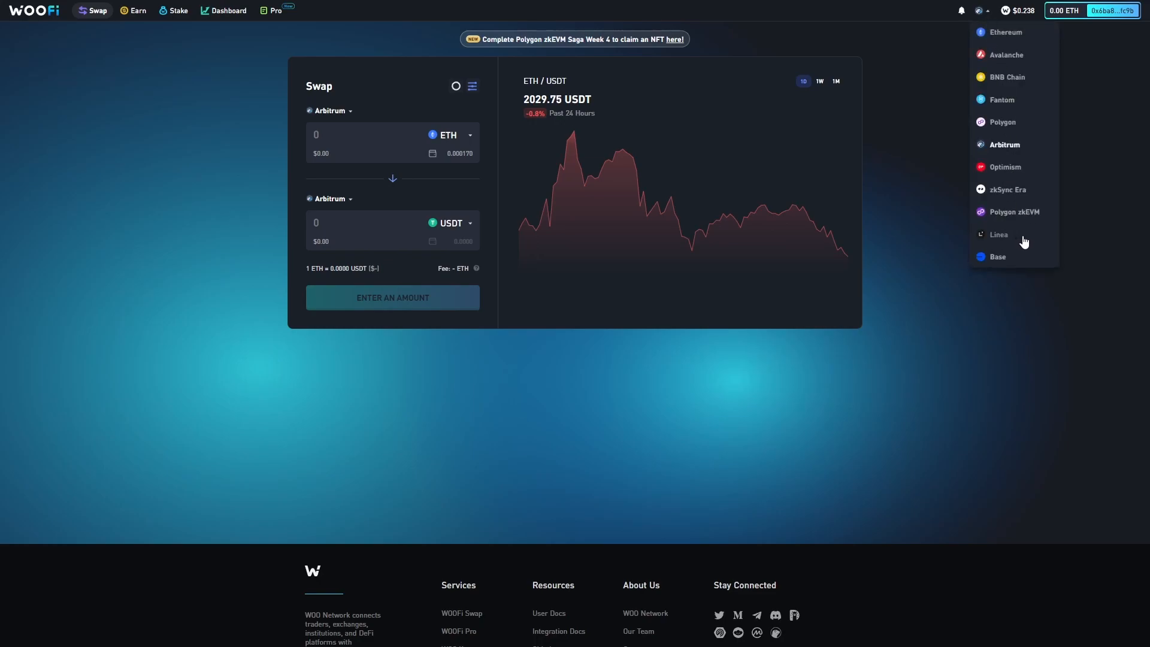
pyautogui.click(999, 234)
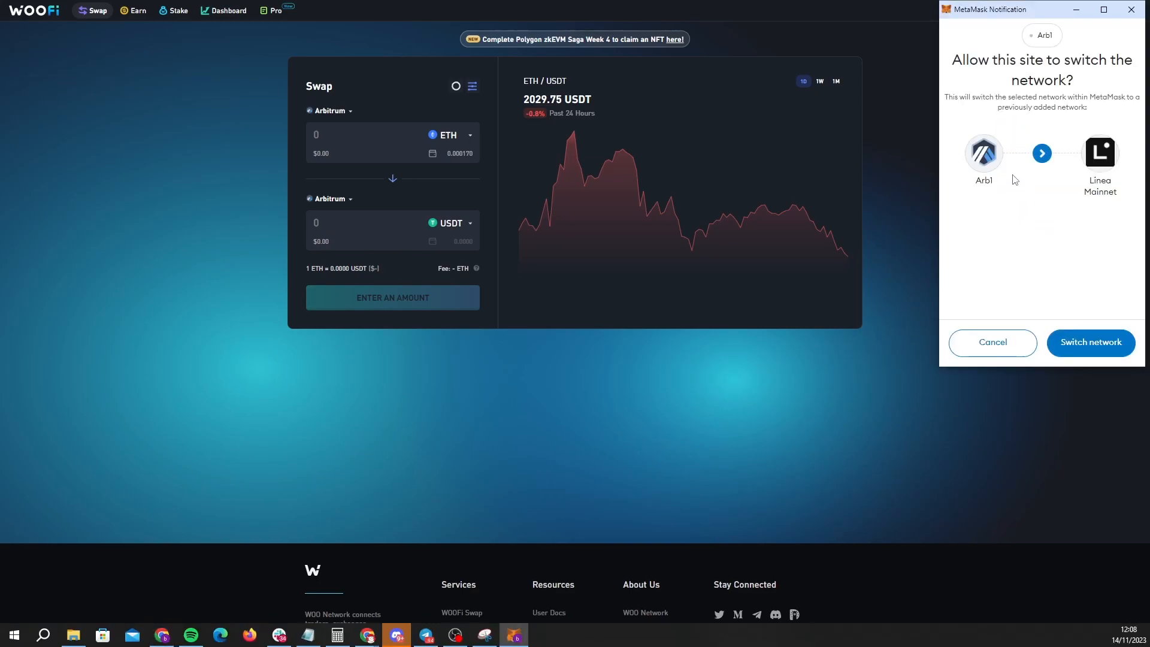
pyautogui.moveTo(1100, 139)
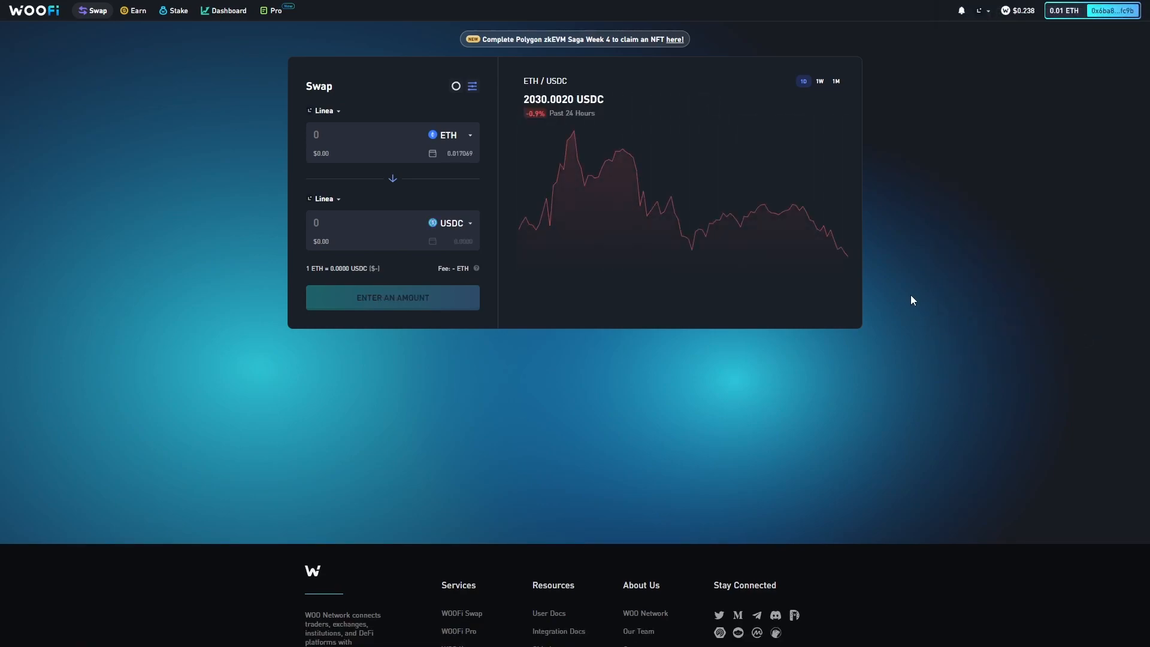
pyautogui.moveTo(292, 101)
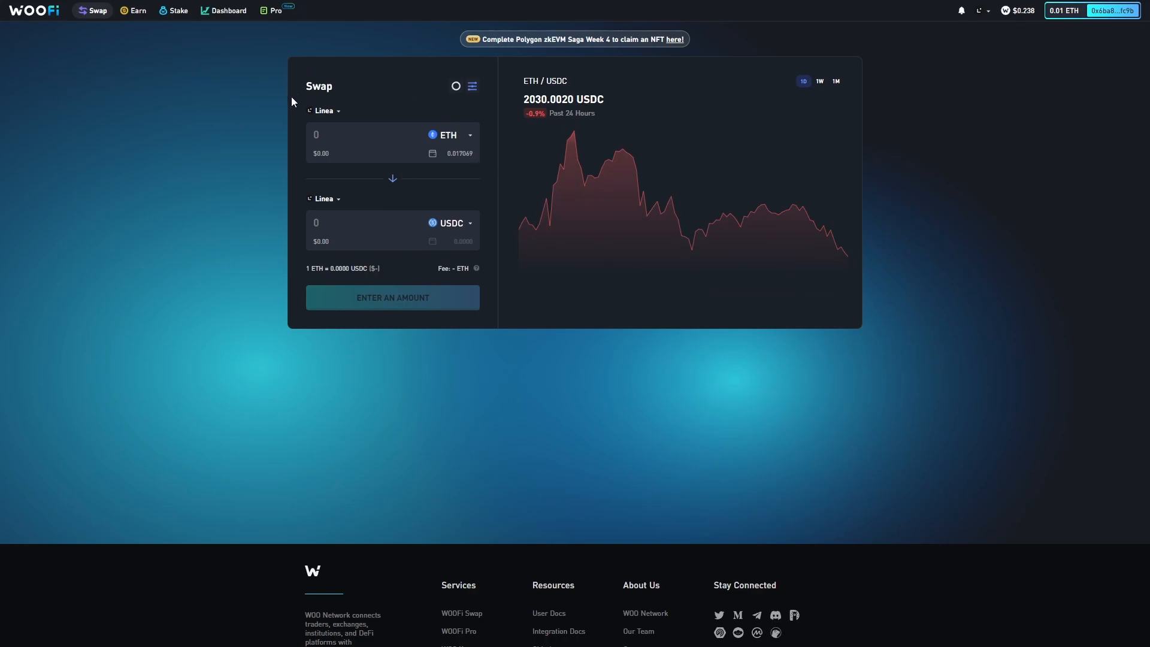
pyautogui.moveTo(343, 75)
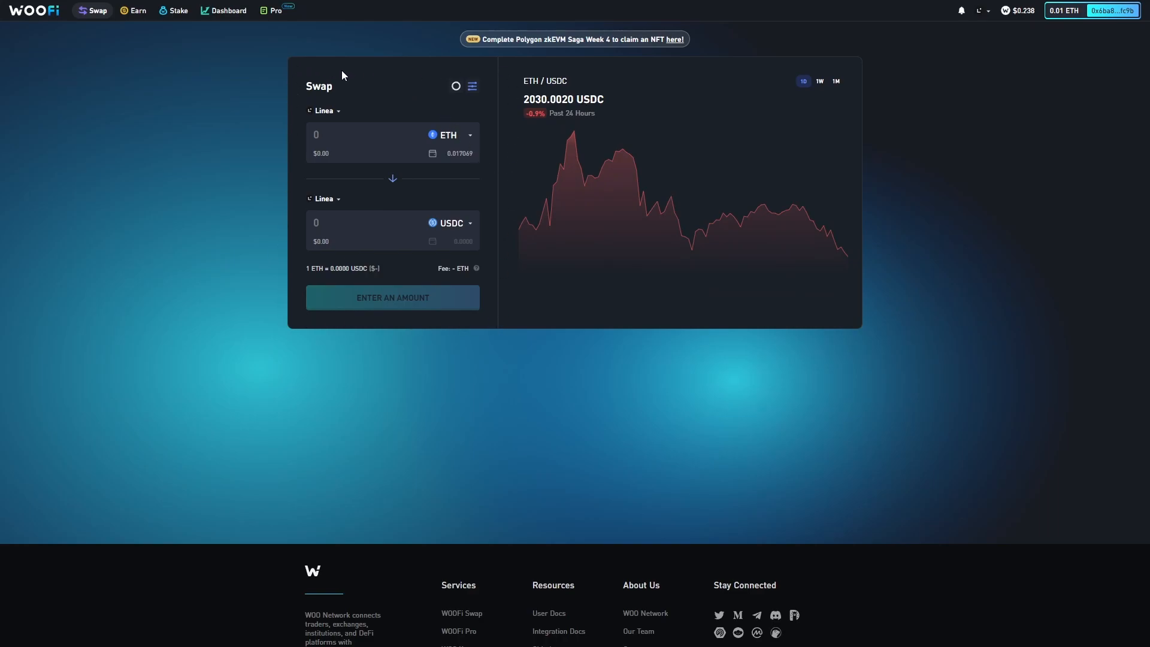
pyautogui.moveTo(337, 123)
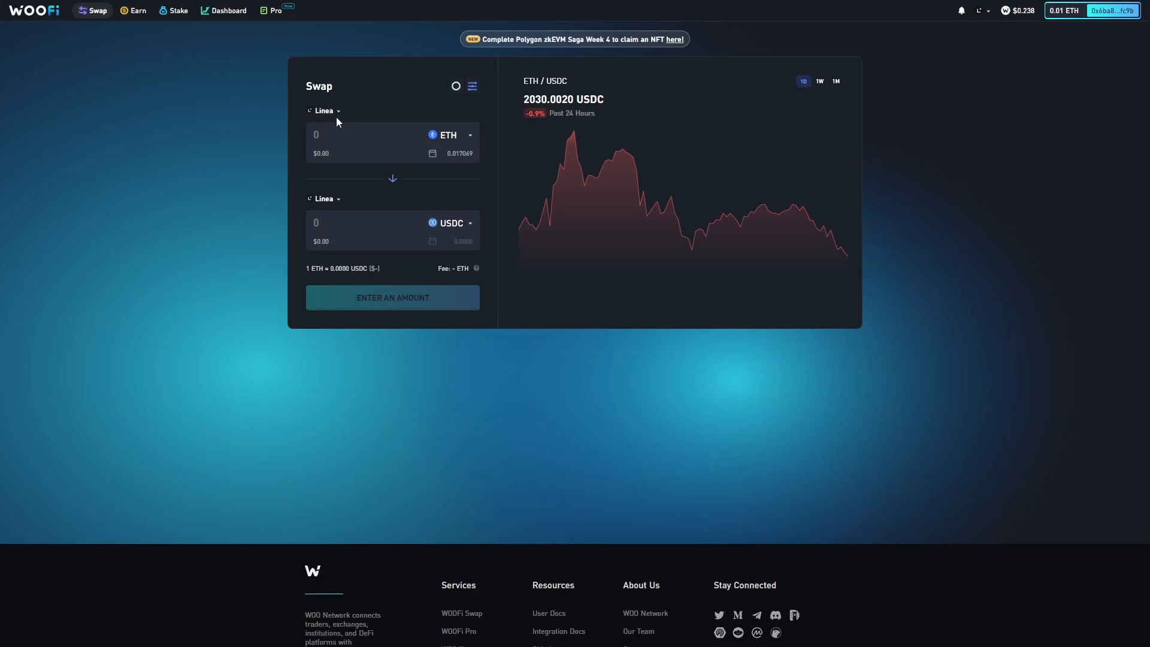
pyautogui.moveTo(334, 122)
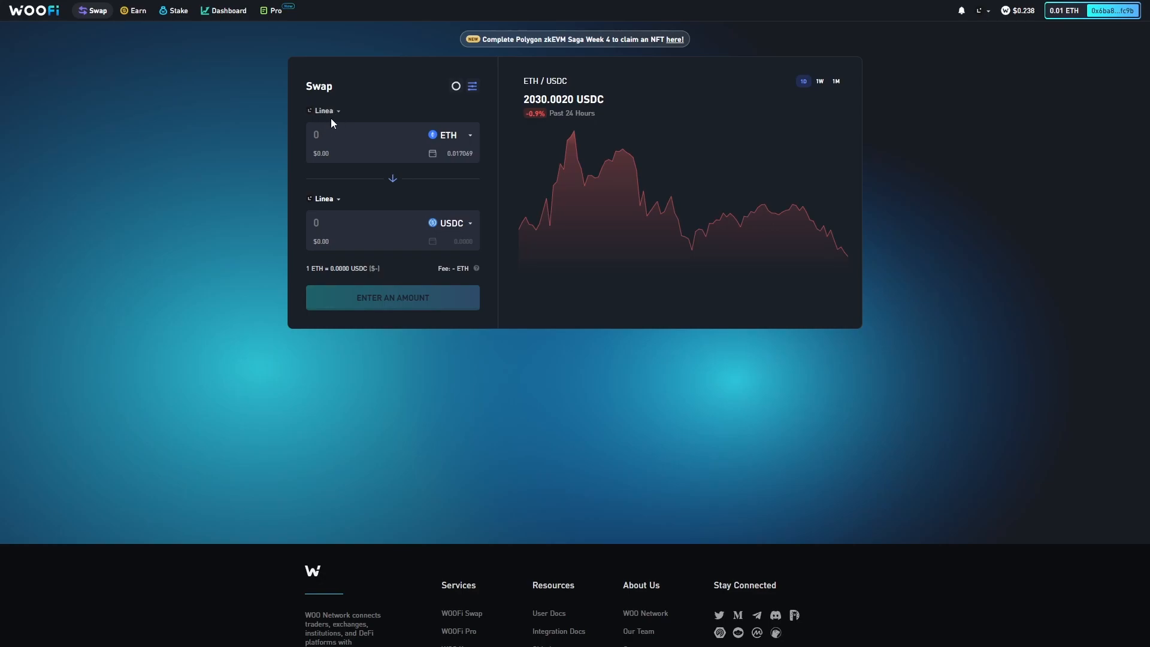
pyautogui.moveTo(329, 213)
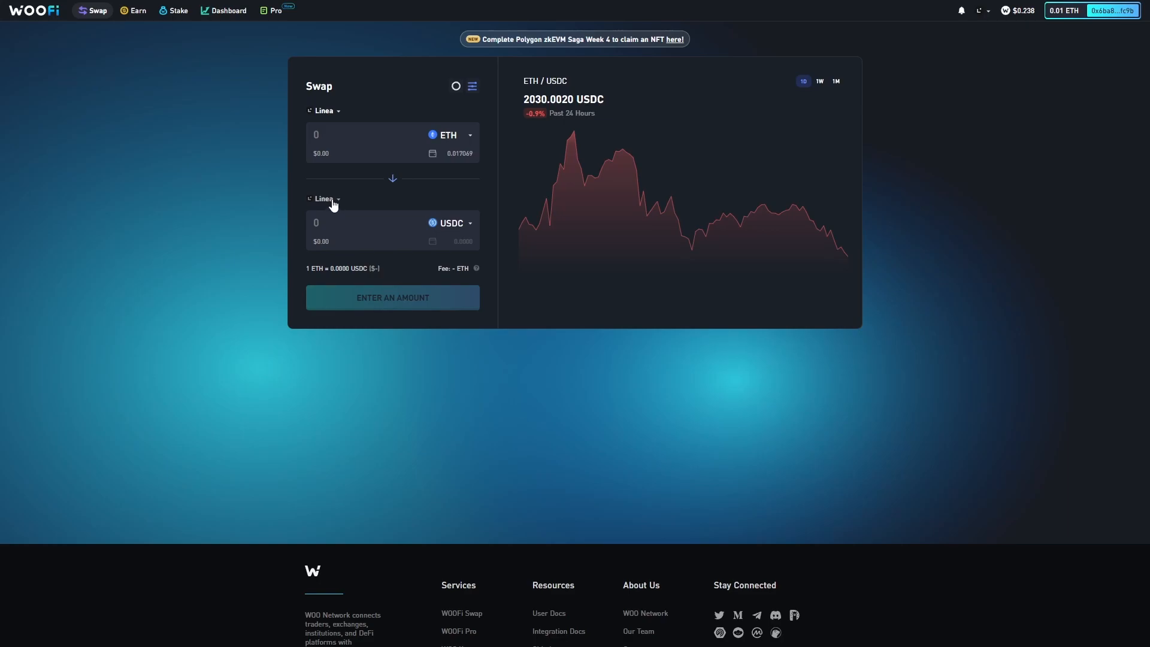
# Step: Enter 0.013 ETH to sell and keep USDC as the receive token, quoting 26.3339 USDC
pyautogui.click(449, 136)
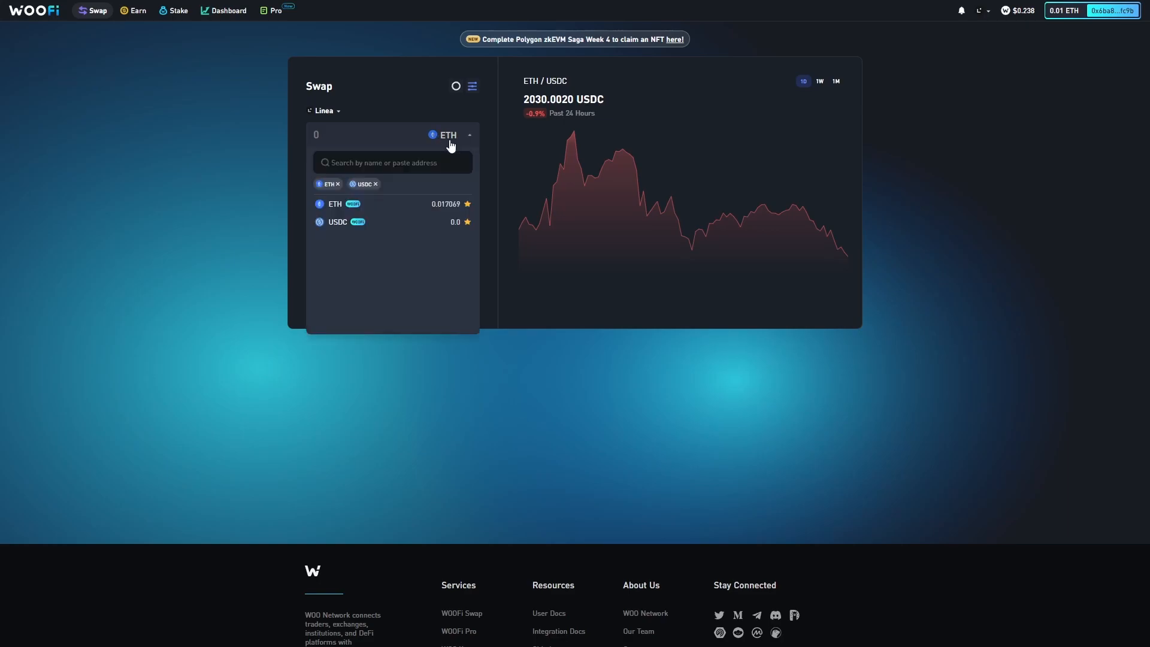
pyautogui.click(334, 203)
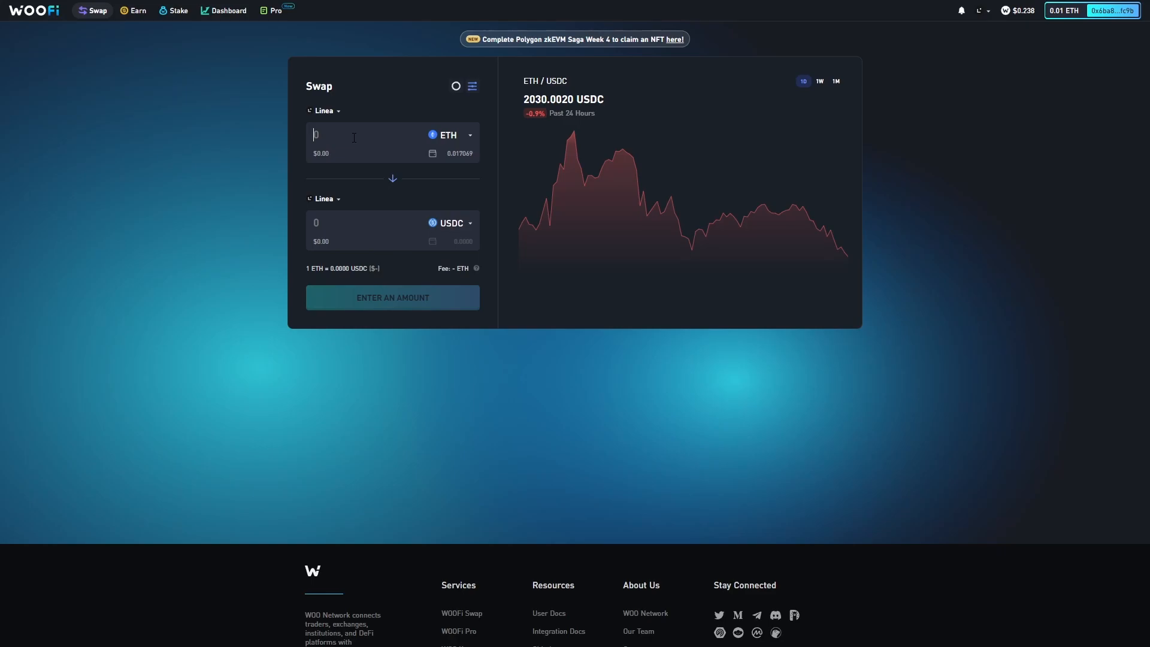
pyautogui.write('0')
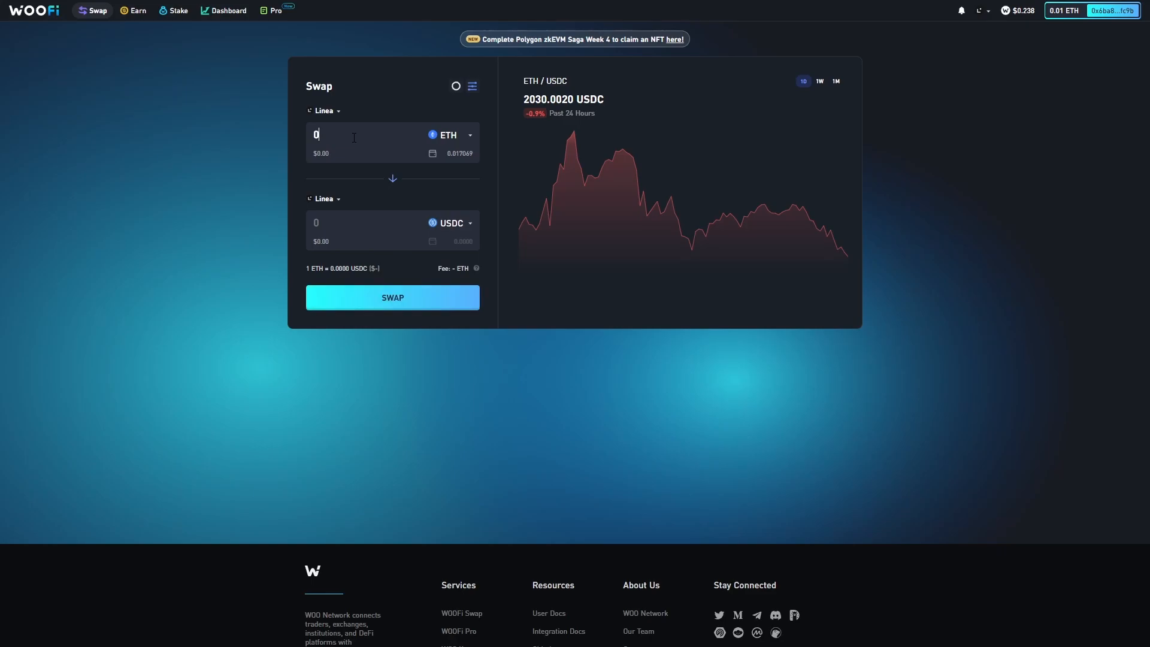
pyautogui.write('0.013')
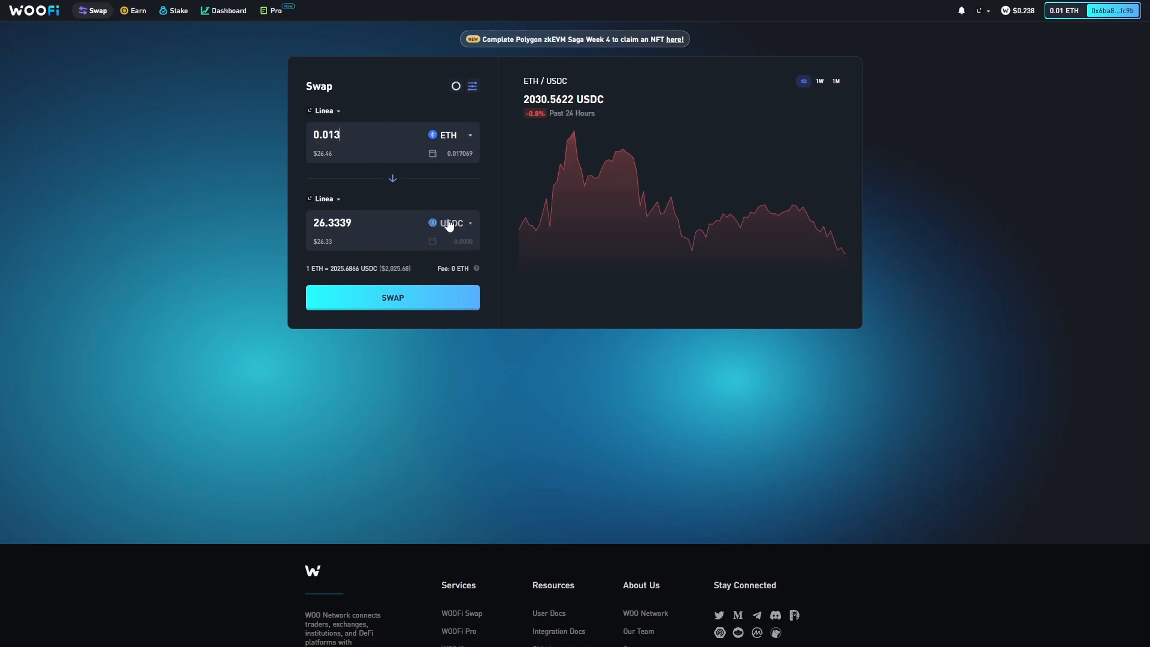
pyautogui.click(452, 222)
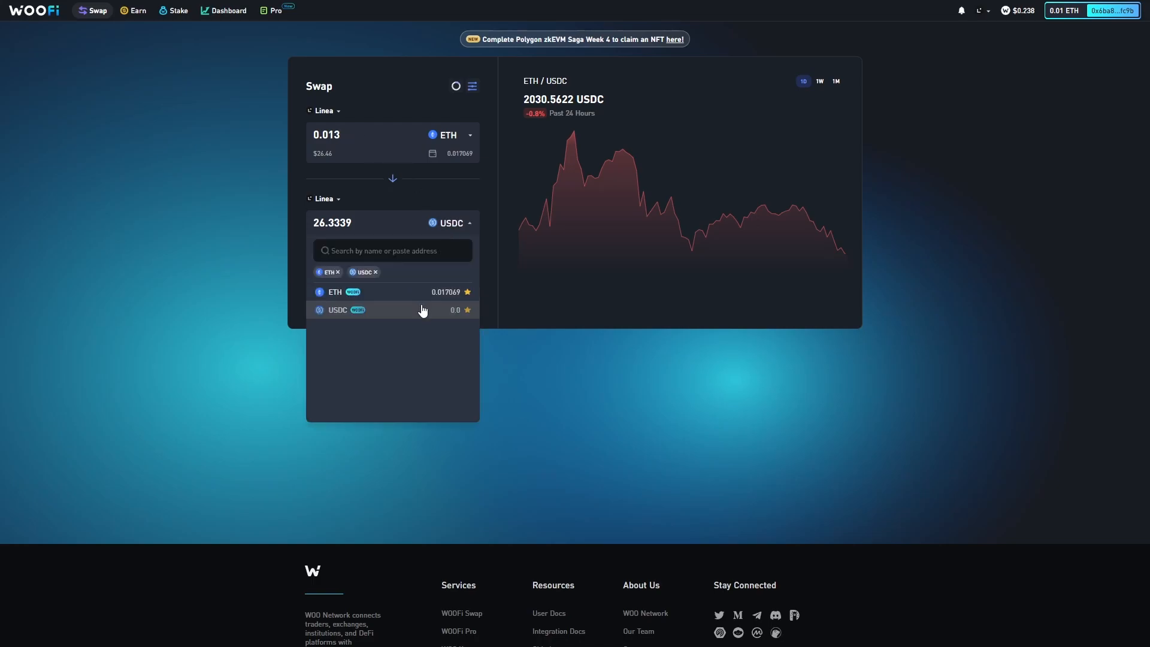
pyautogui.click(337, 309)
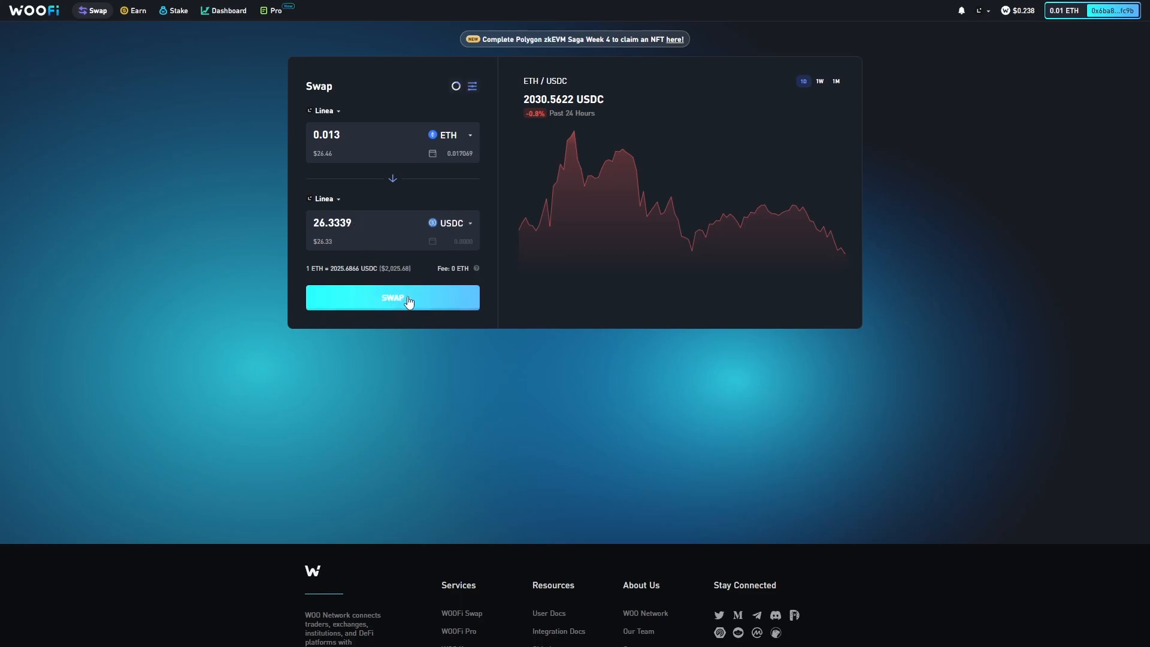
# Step: Submit the 0.013 ETH for 26.3339 USDC swap through SWAP and CONFIRM SWAP
pyautogui.click(393, 297)
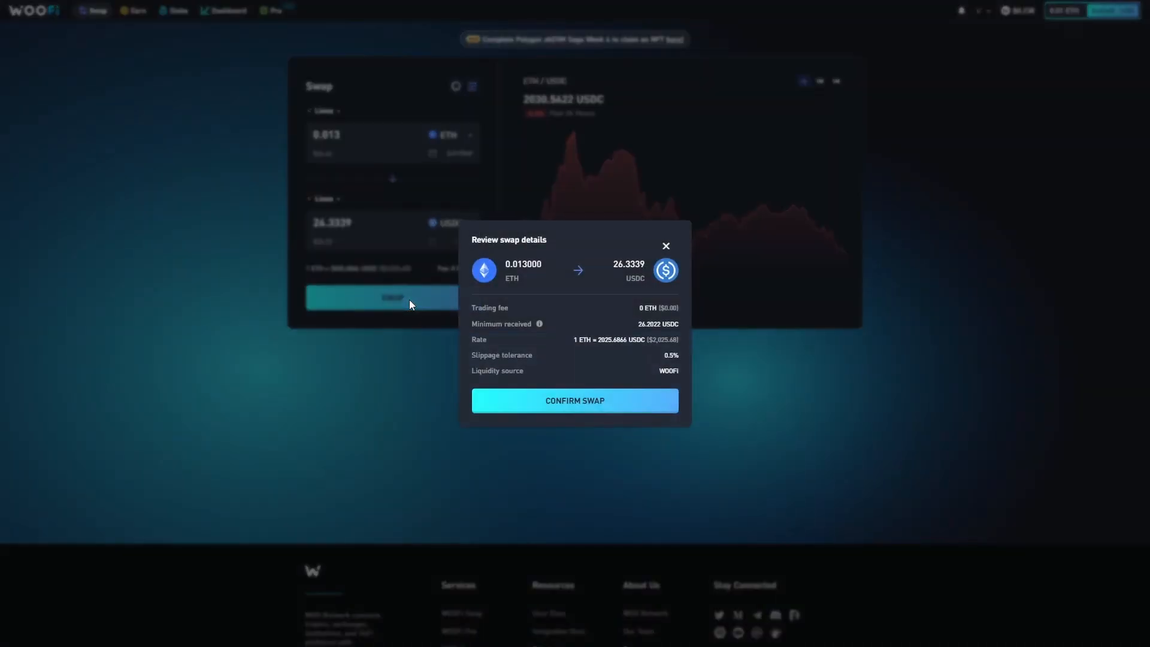
pyautogui.moveTo(587, 293)
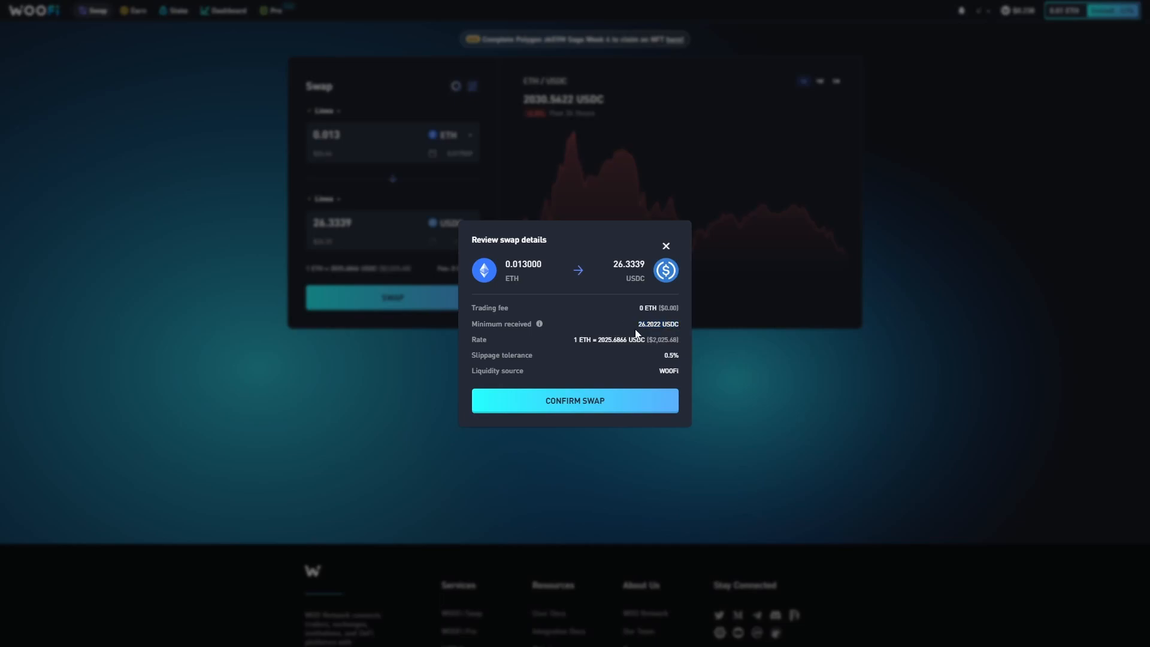
pyautogui.moveTo(600, 352)
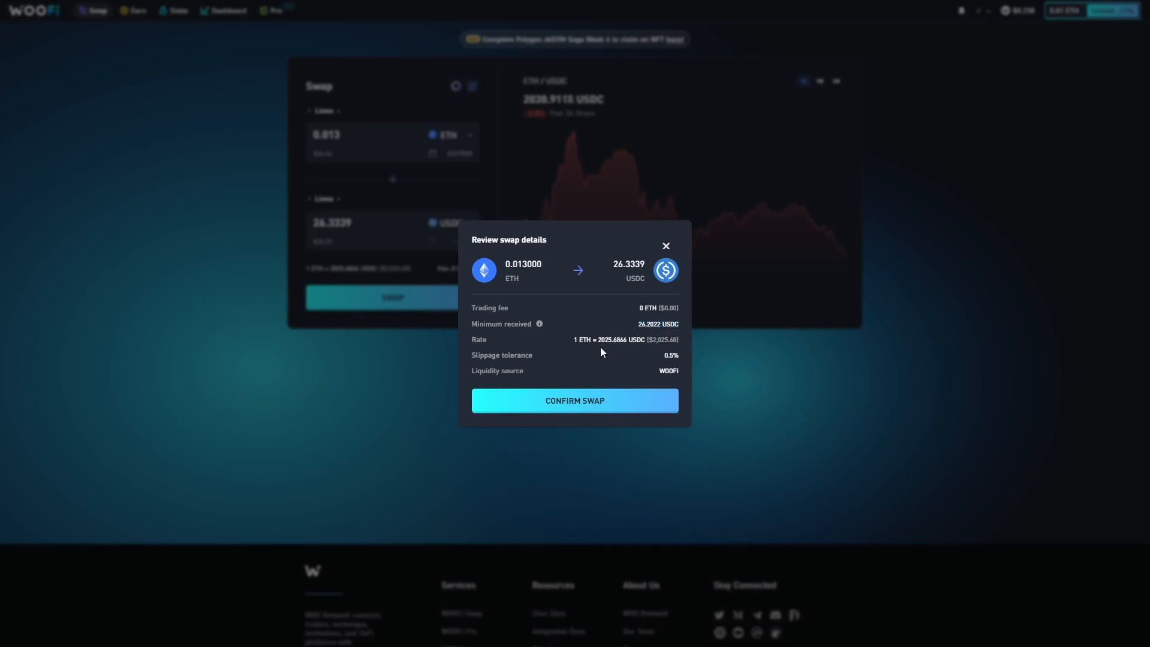
pyautogui.click(574, 400)
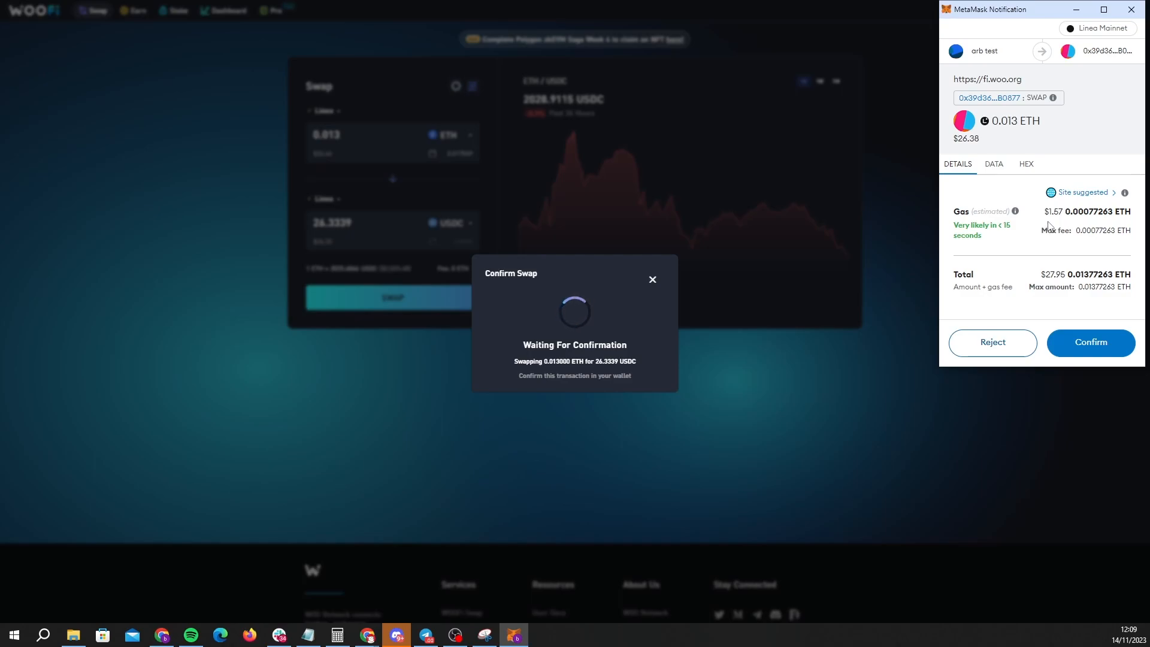
pyautogui.moveTo(1054, 213)
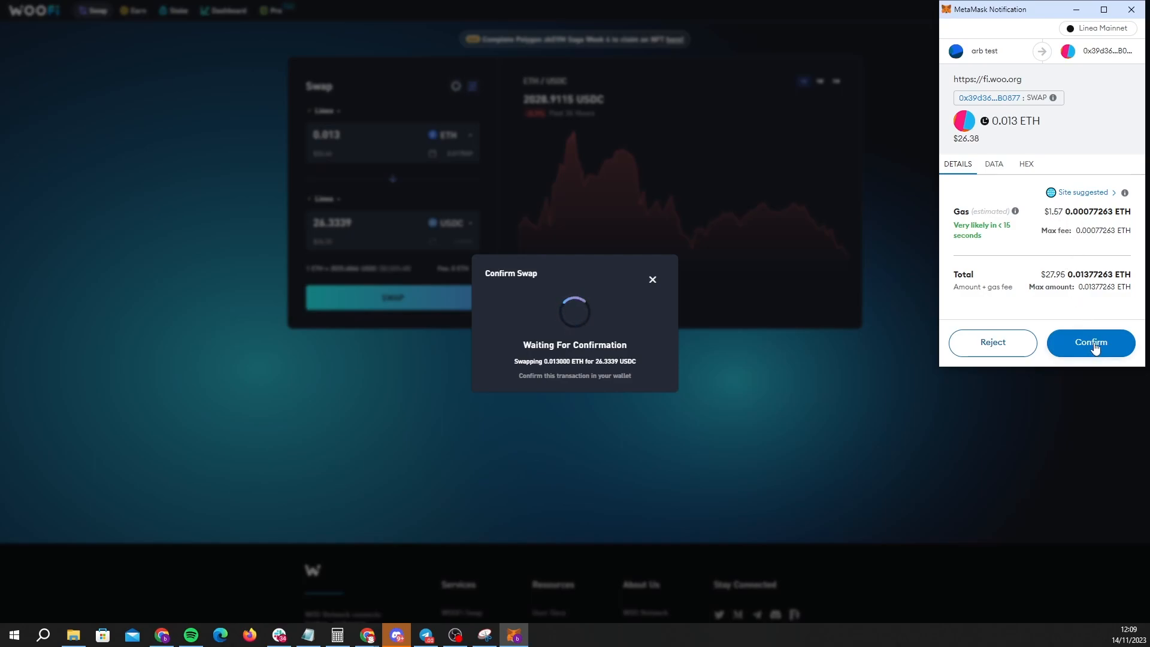
# Step: Confirm the 0.013 ETH swap transaction in the MetaMask notification
pyautogui.click(1090, 343)
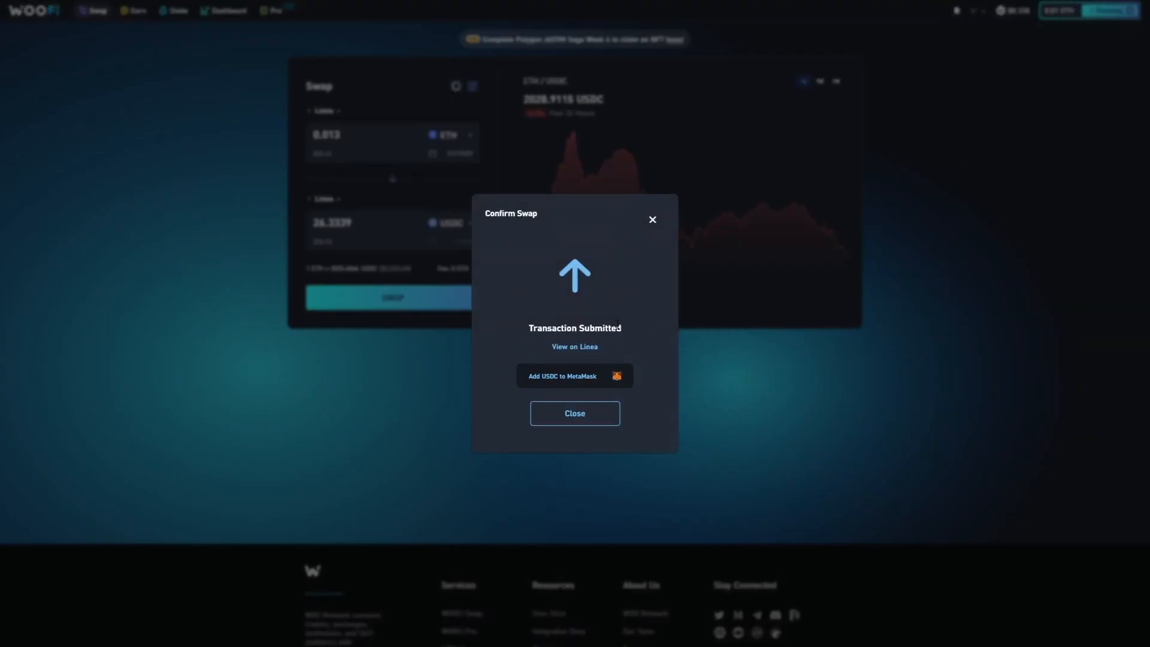
# Step: Close the Transaction Submitted dialog, leaving 1 Pending shown on the swap page
pyautogui.click(573, 414)
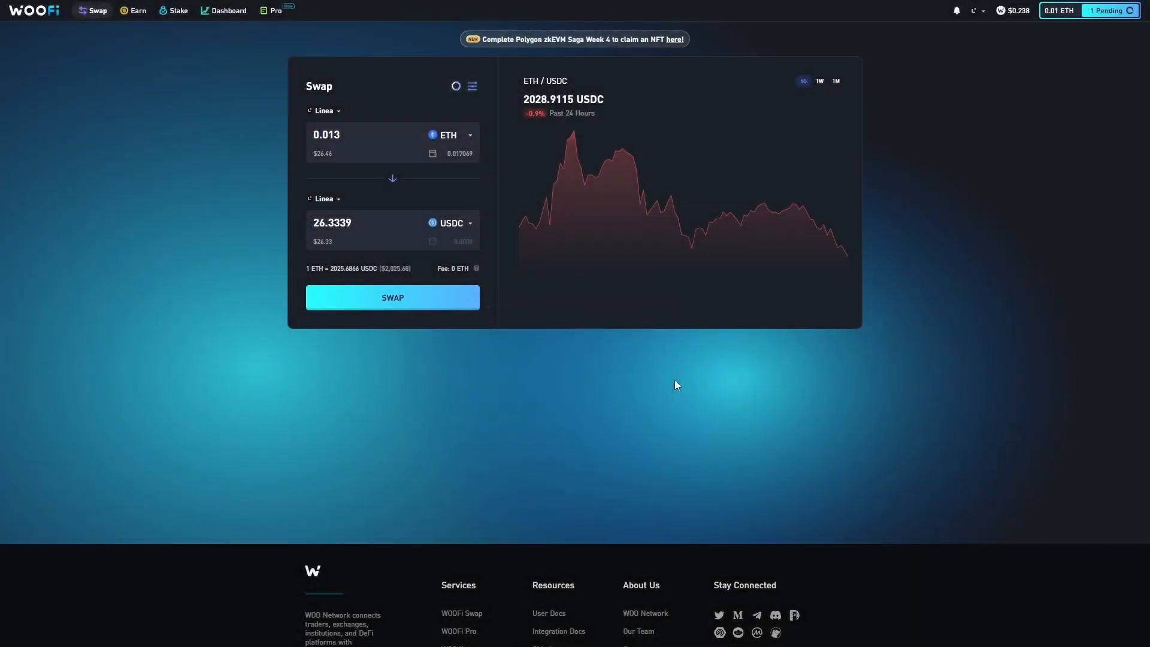
pyautogui.moveTo(1088, 59)
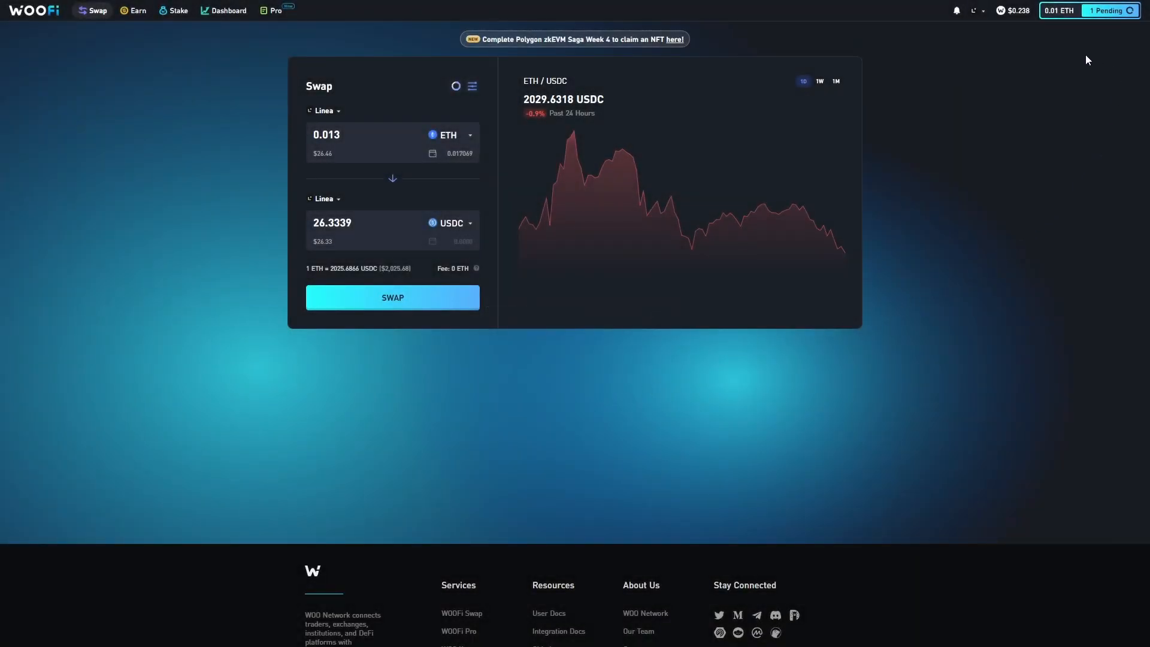
pyautogui.moveTo(1028, 142)
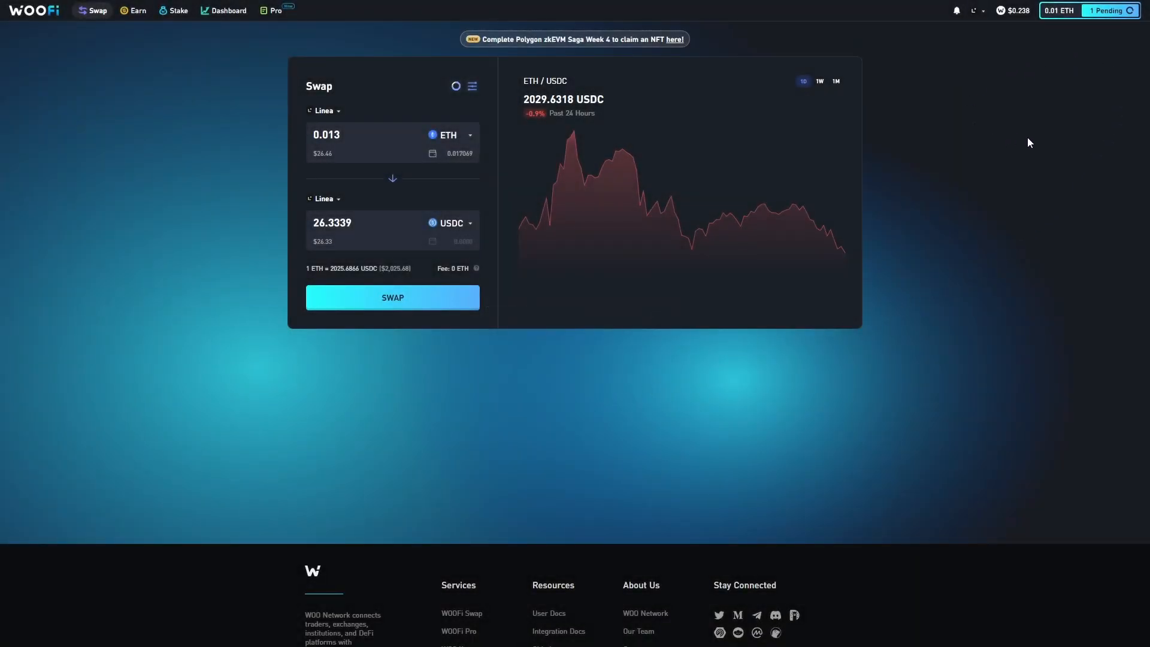
pyautogui.moveTo(1089, 136)
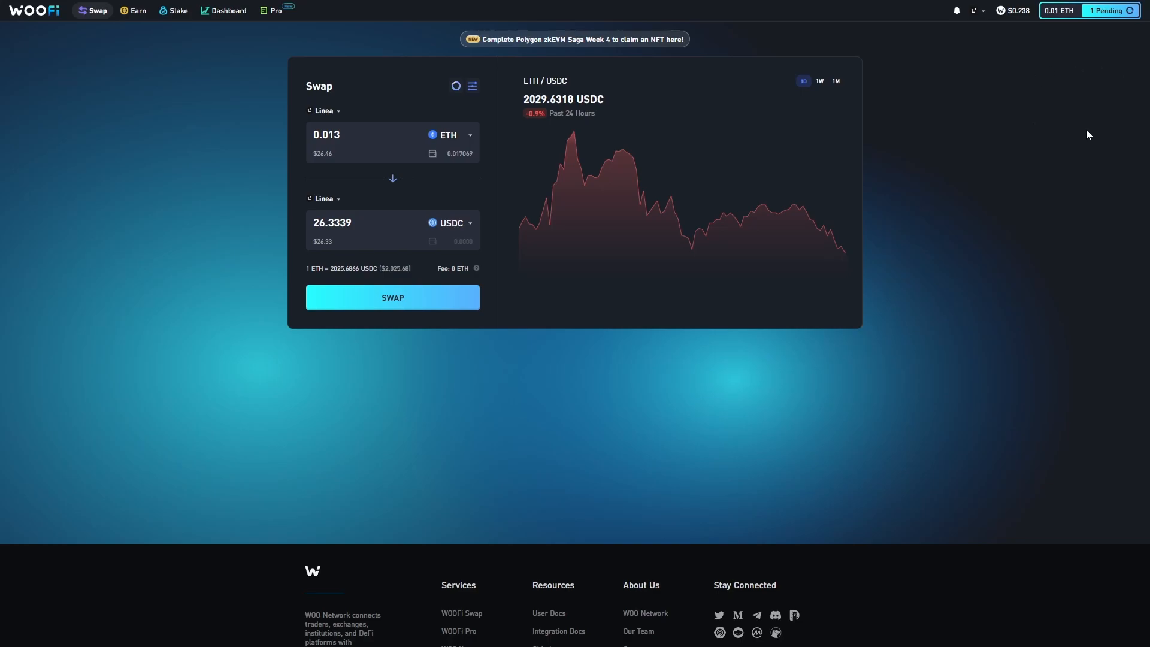
pyautogui.moveTo(1102, 91)
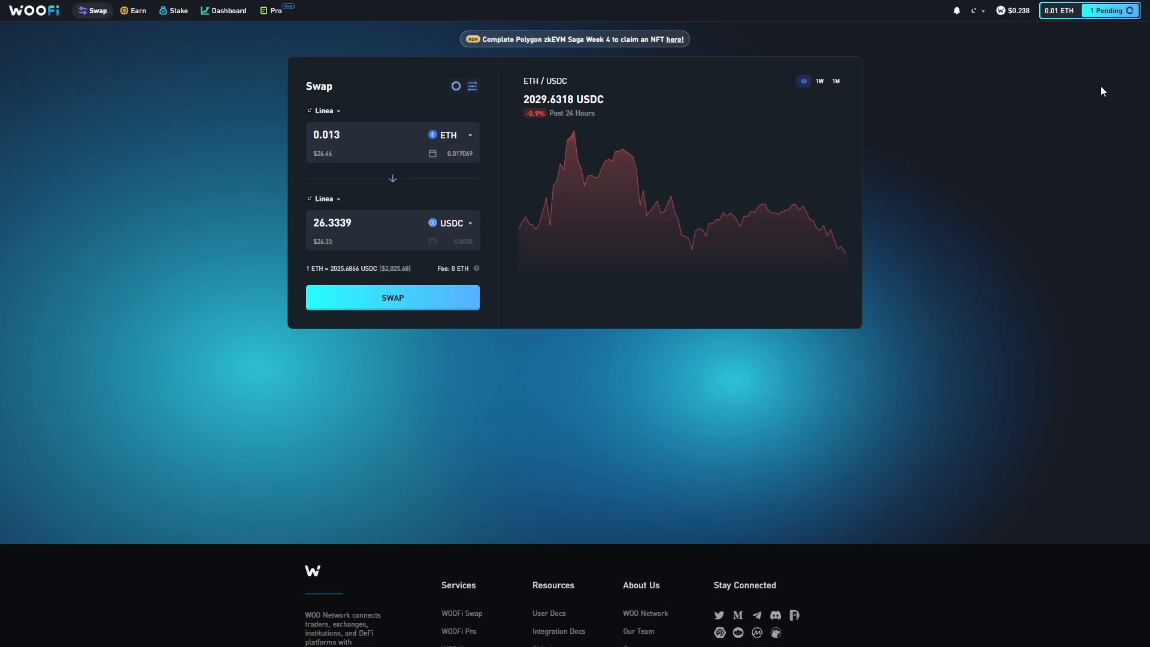